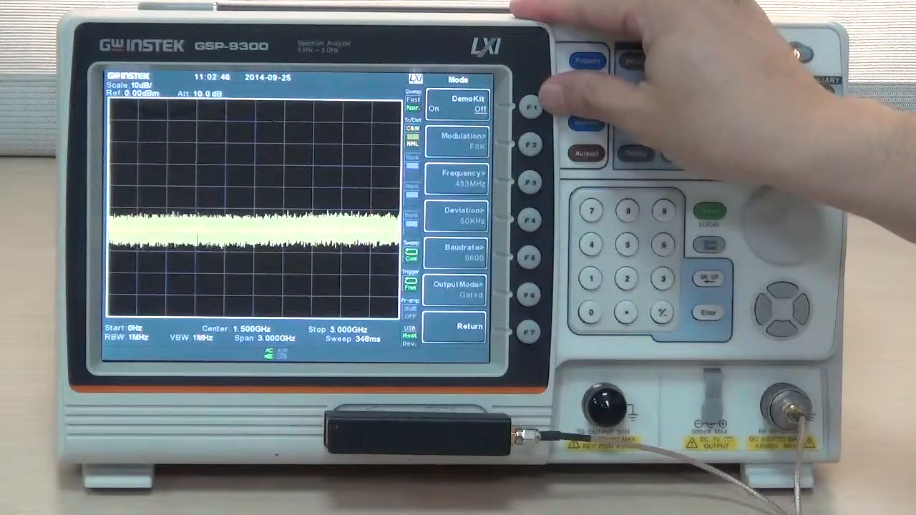
Step: Return the demo signal to 9600 baud gated, then center at 433 MHz with zero span
{"action": "left_click", "coordinate": [532, 108]}
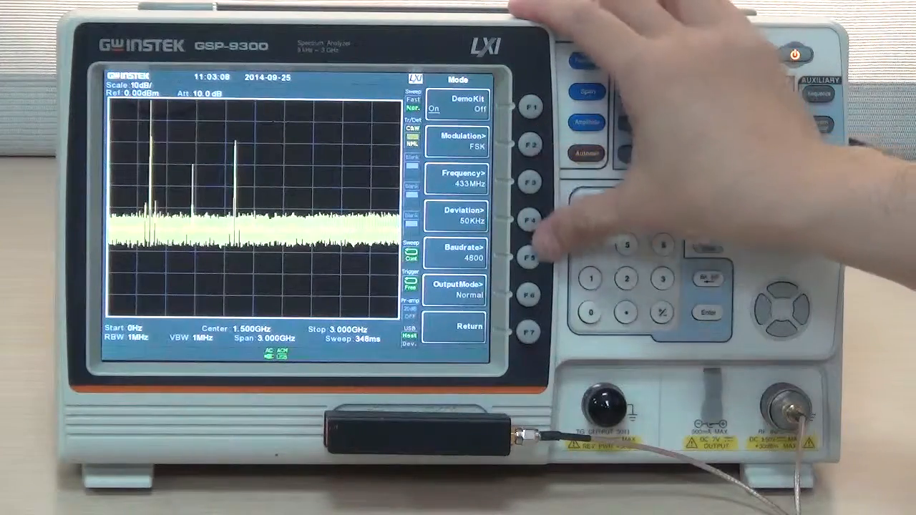
{"action": "left_click", "coordinate": [529, 257]}
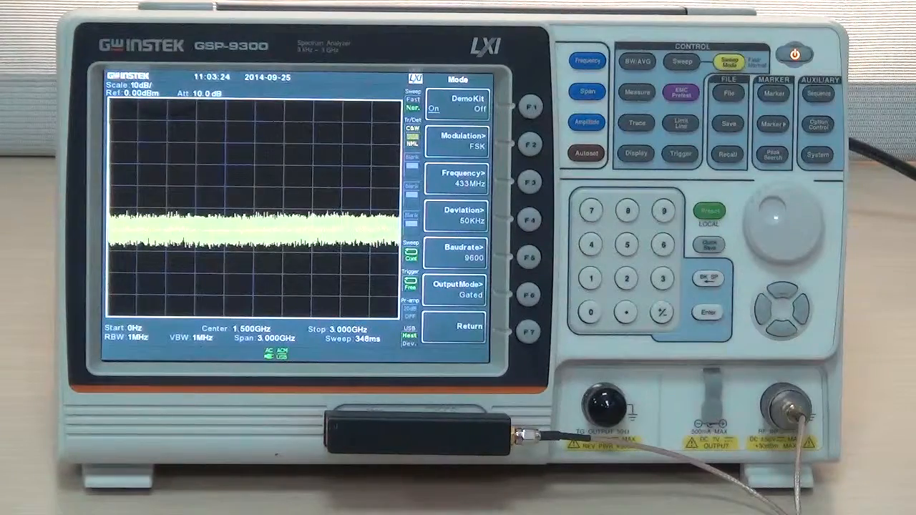
{"action": "left_click", "coordinate": [587, 60]}
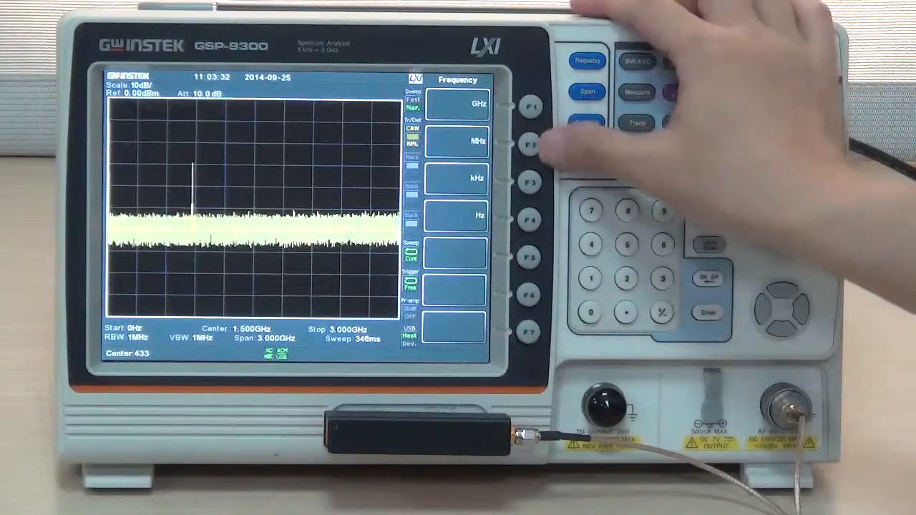
{"action": "left_click", "coordinate": [586, 61]}
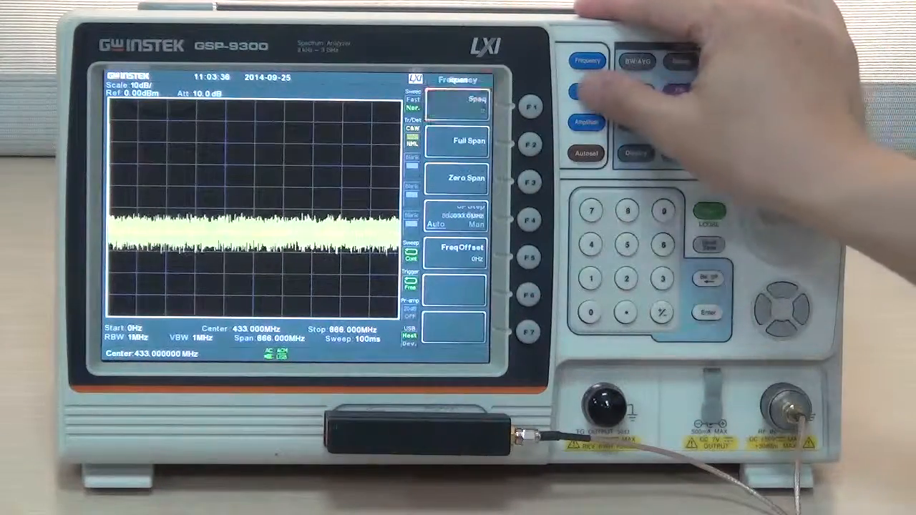
{"action": "left_click", "coordinate": [585, 91]}
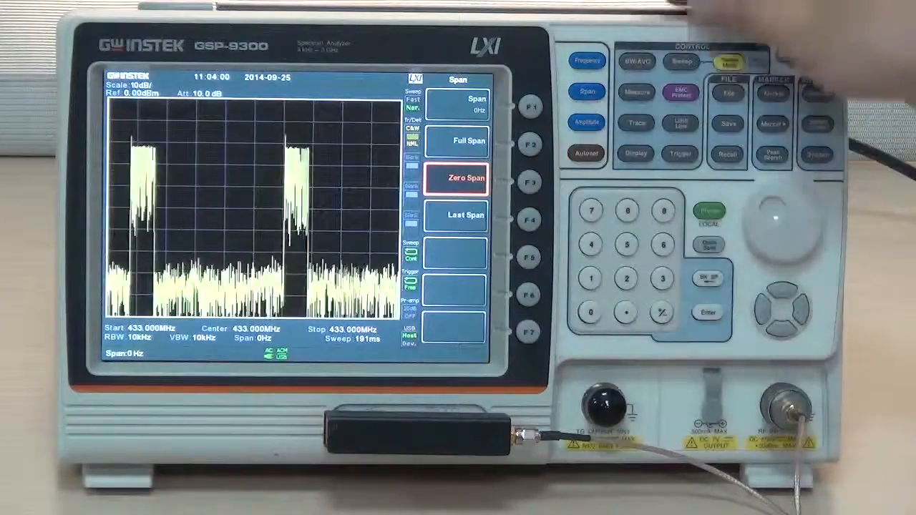
Step: Shorten the sweep time to 34.6 ms so a single burst edge fills the screen
{"action": "left_click", "coordinate": [634, 61]}
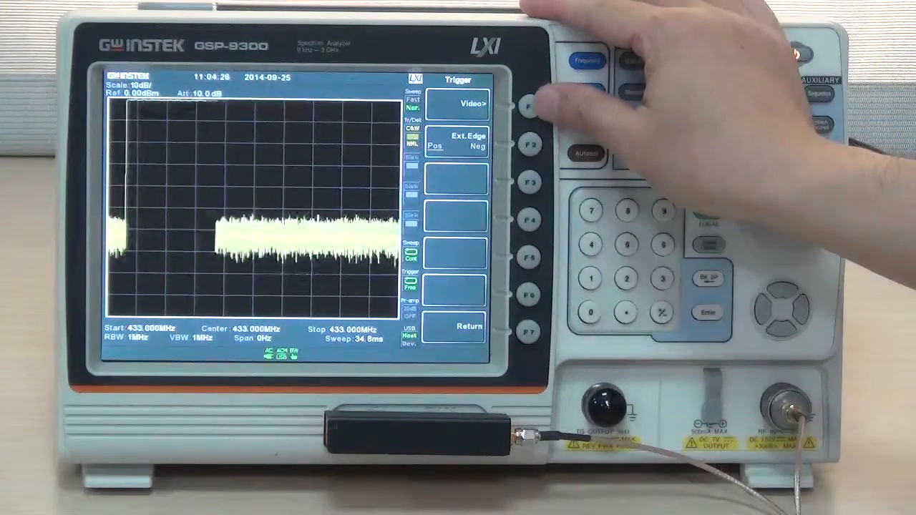
Step: Select video triggering and confirm the video trigger level
{"action": "left_click", "coordinate": [528, 104]}
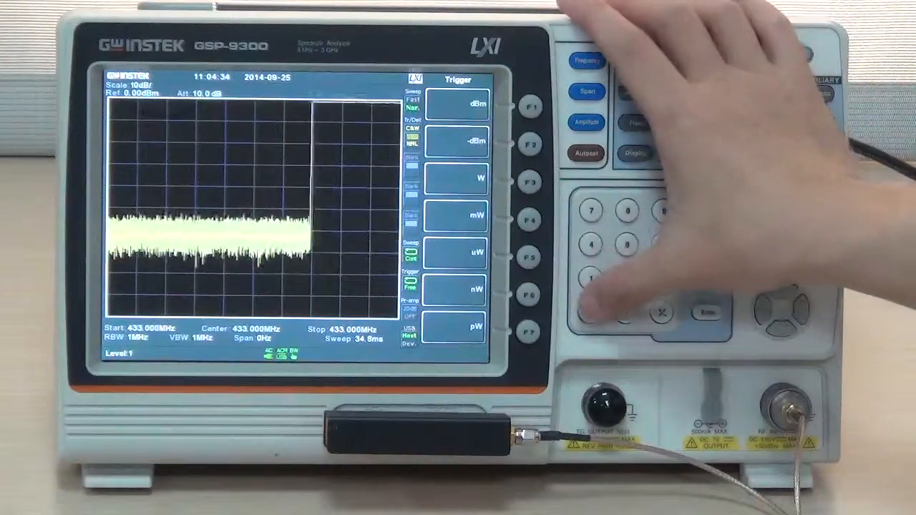
{"action": "left_click", "coordinate": [529, 140]}
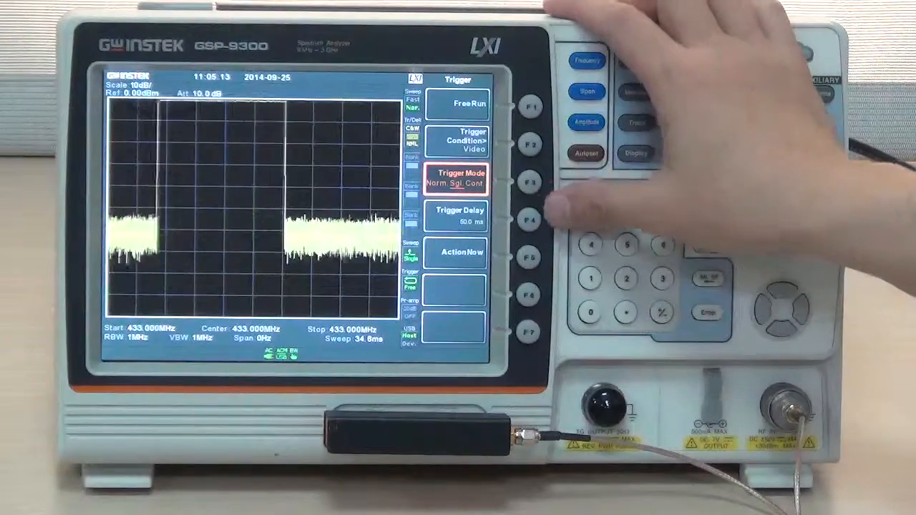
Step: Set a 100 ms trigger delay and place a peak marker reading -0.75 dBm at 9.35 ms
{"action": "left_click", "coordinate": [529, 221]}
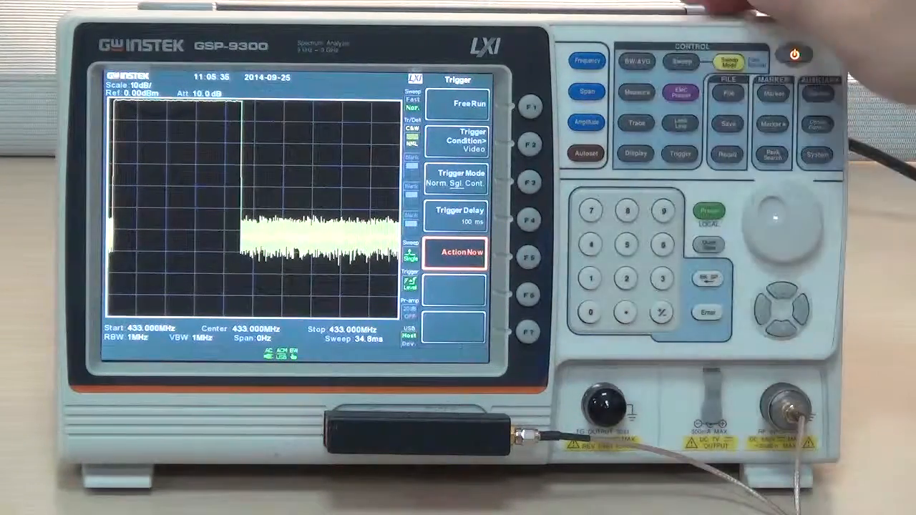
{"action": "left_click", "coordinate": [771, 155]}
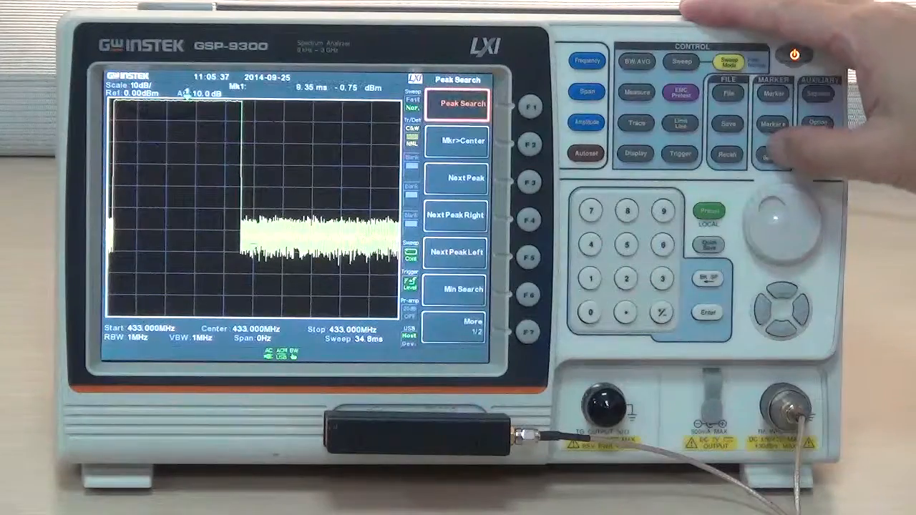